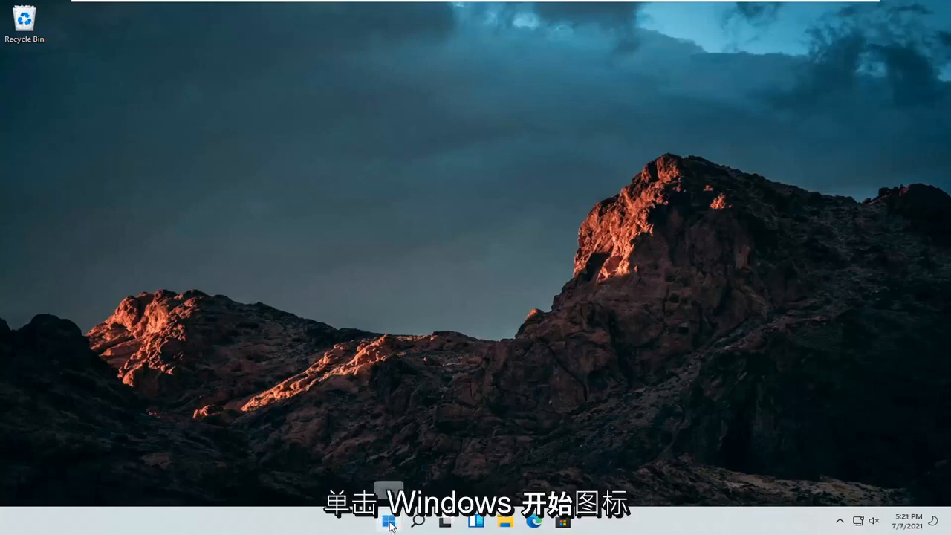
# Launch Settings from the Start button's quick link menu
pyautogui.rightClick(388, 513)
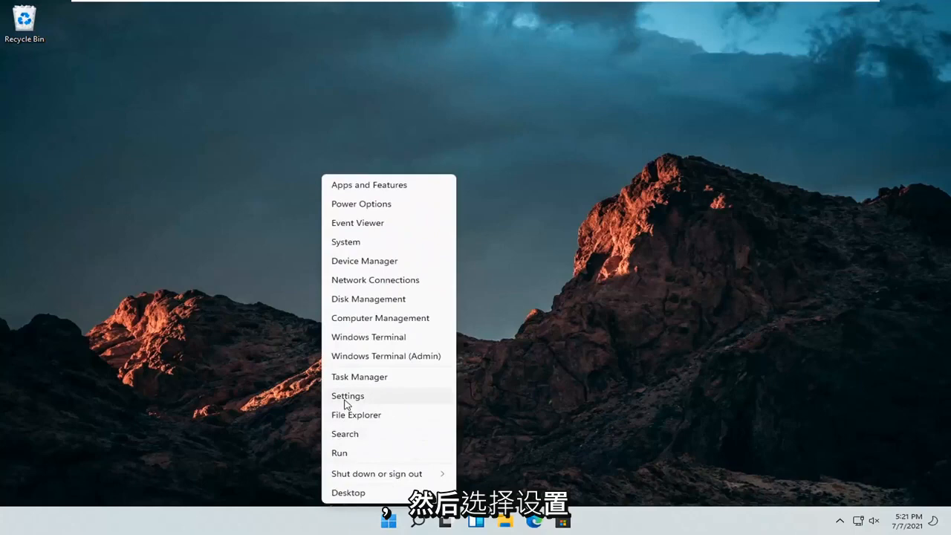
pyautogui.click(348, 396)
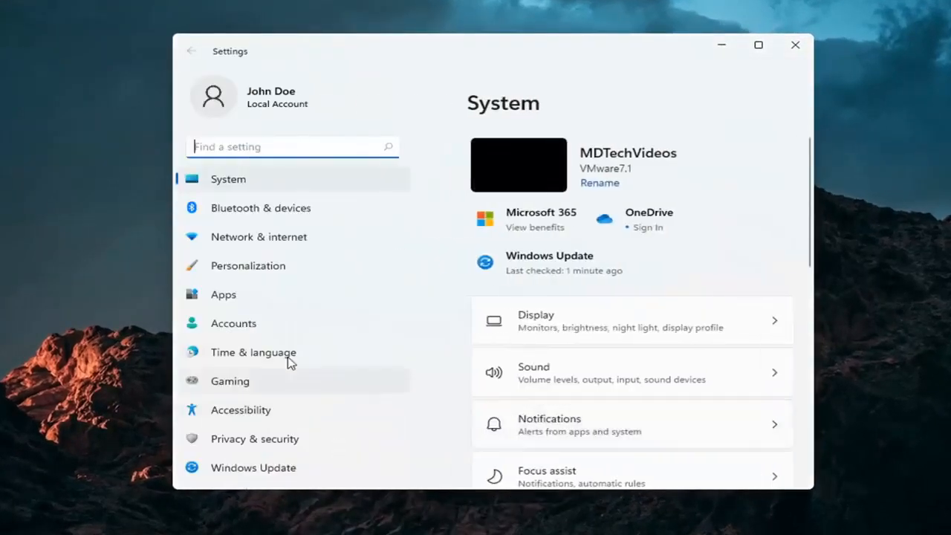
# Under Gaming, switch the 'Open Xbox Game Bar using this' toggle to Off
pyautogui.click(229, 381)
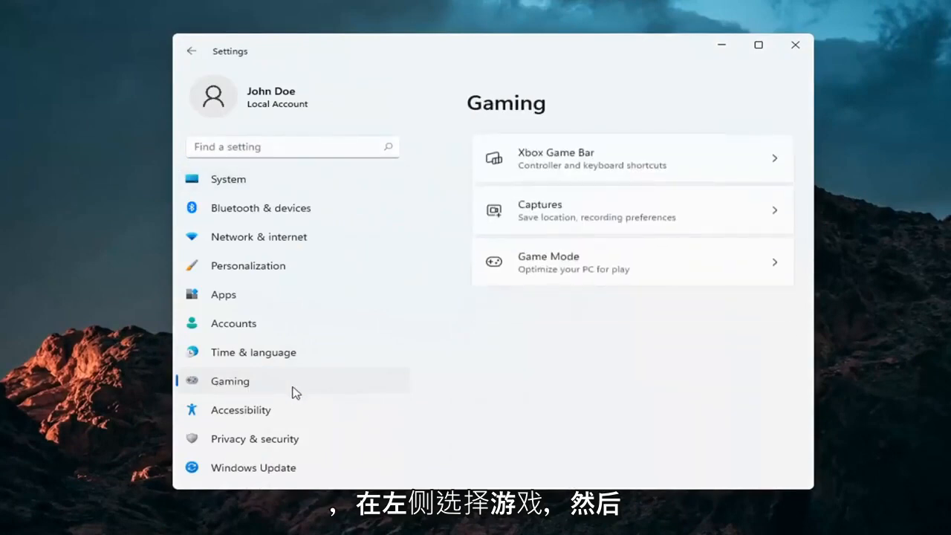
pyautogui.moveTo(547, 166)
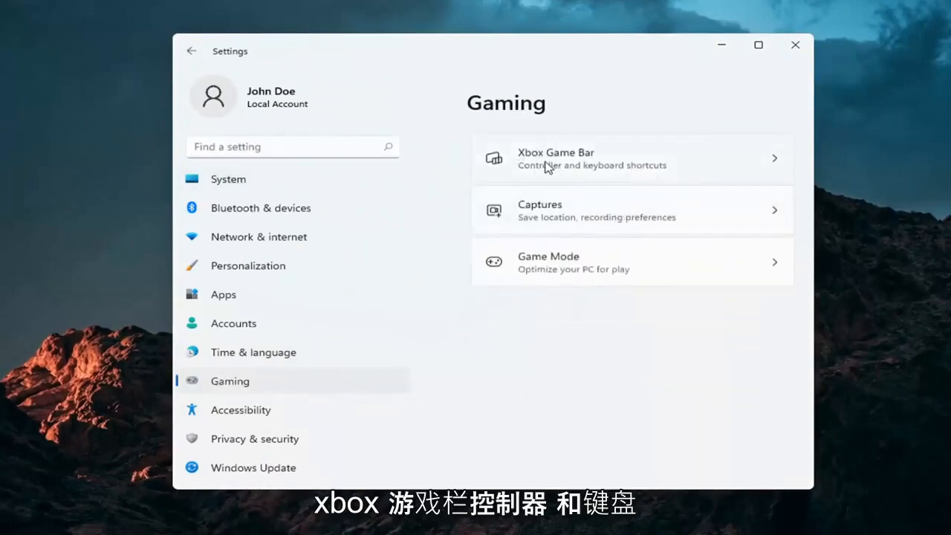
pyautogui.moveTo(630, 172)
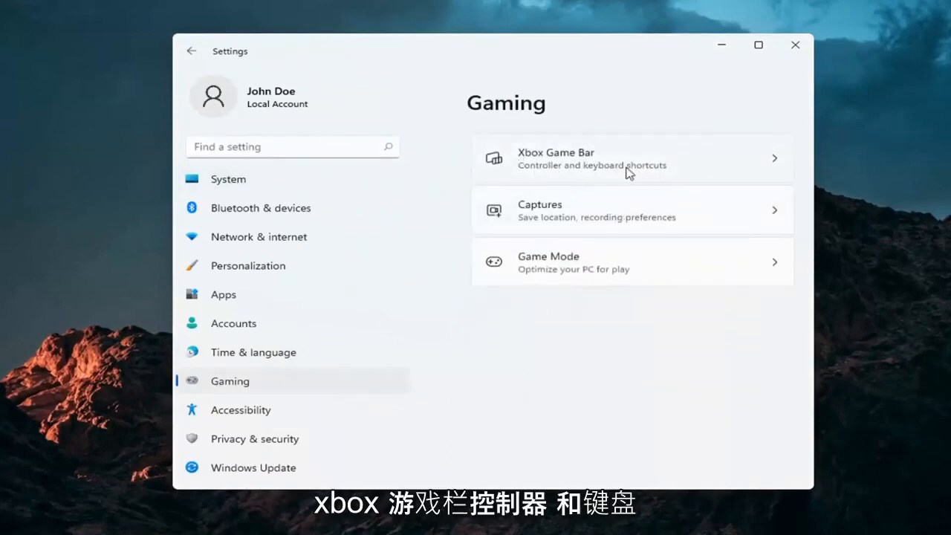
pyautogui.click(633, 158)
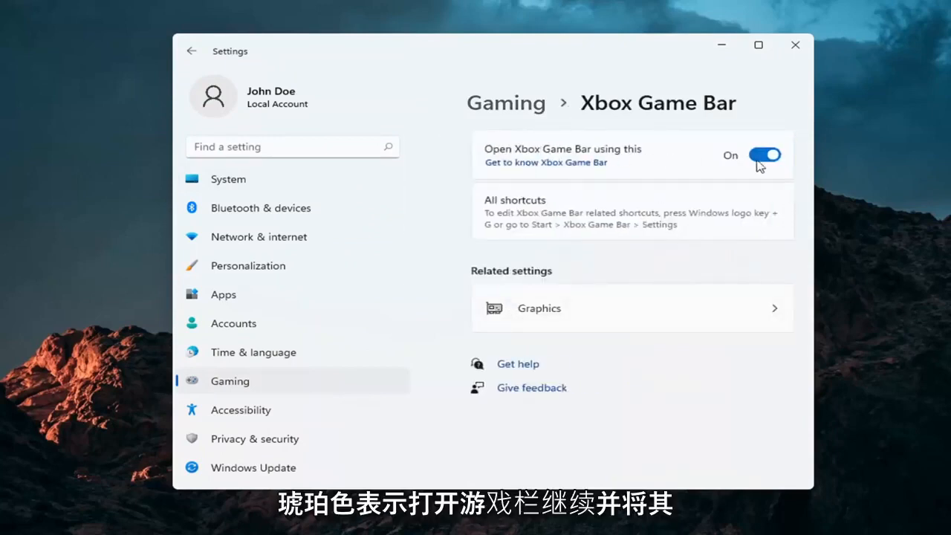
pyautogui.click(764, 154)
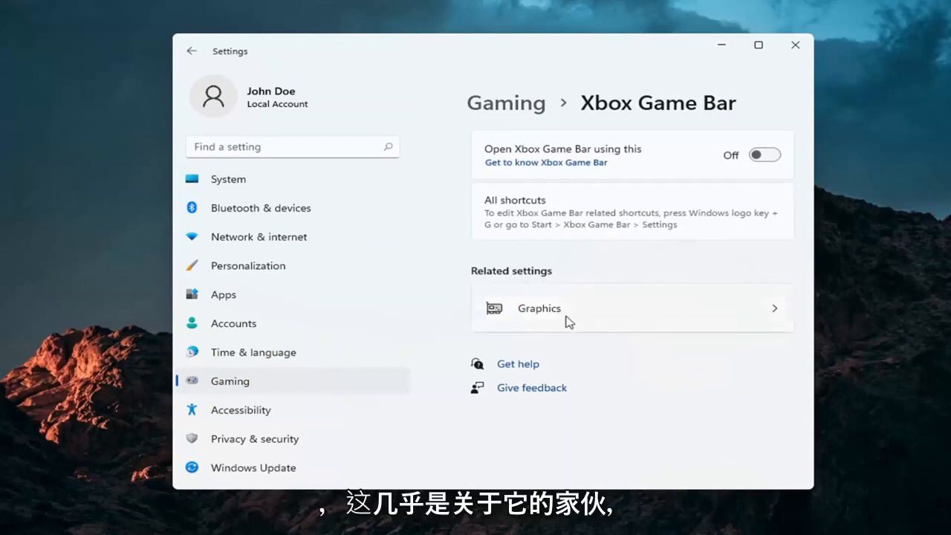
pyautogui.moveTo(259, 288)
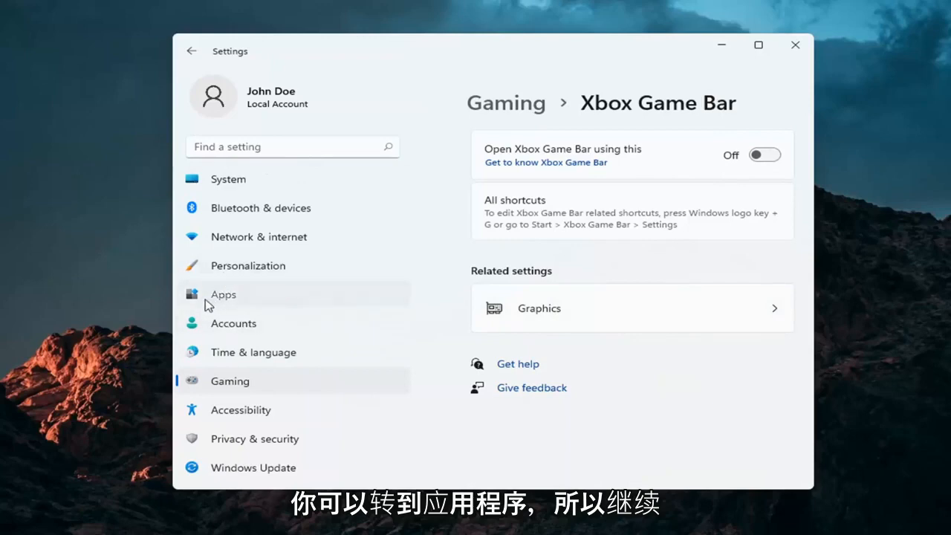
# Filter Apps & features by 'xbo' and show the Xbox Game Bar app's options menu
pyautogui.click(223, 294)
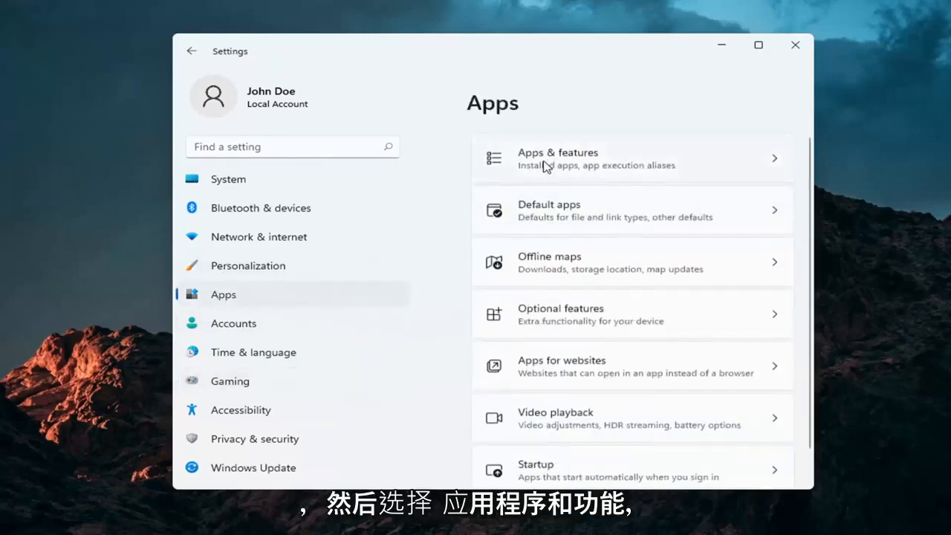
pyautogui.click(559, 158)
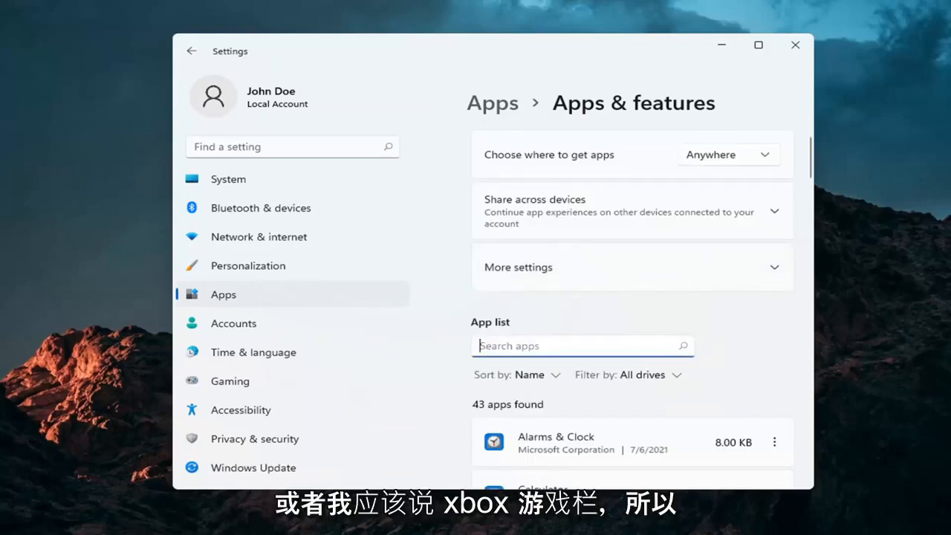
pyautogui.write('xbox')
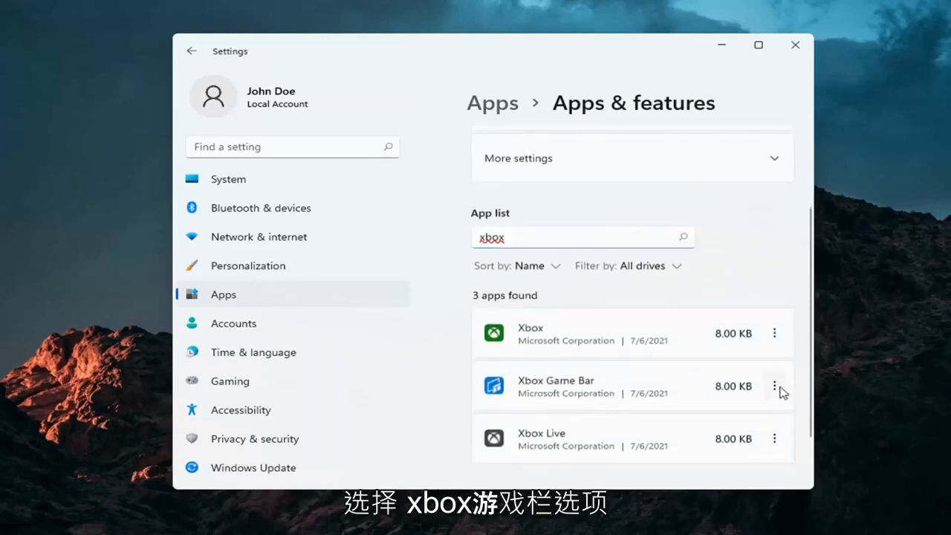
pyautogui.click(776, 387)
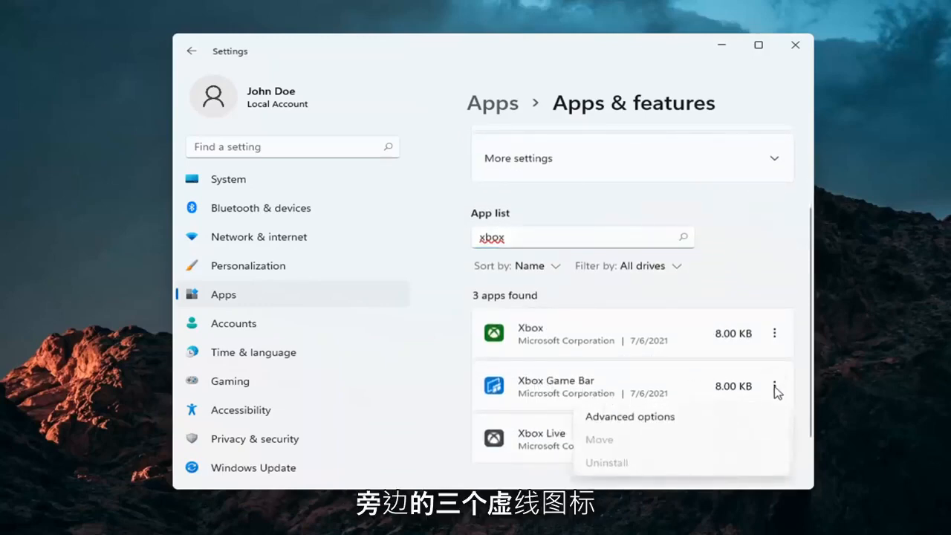
# In Advanced options set Xbox Game Bar's background permission to Never and close Settings
pyautogui.click(628, 416)
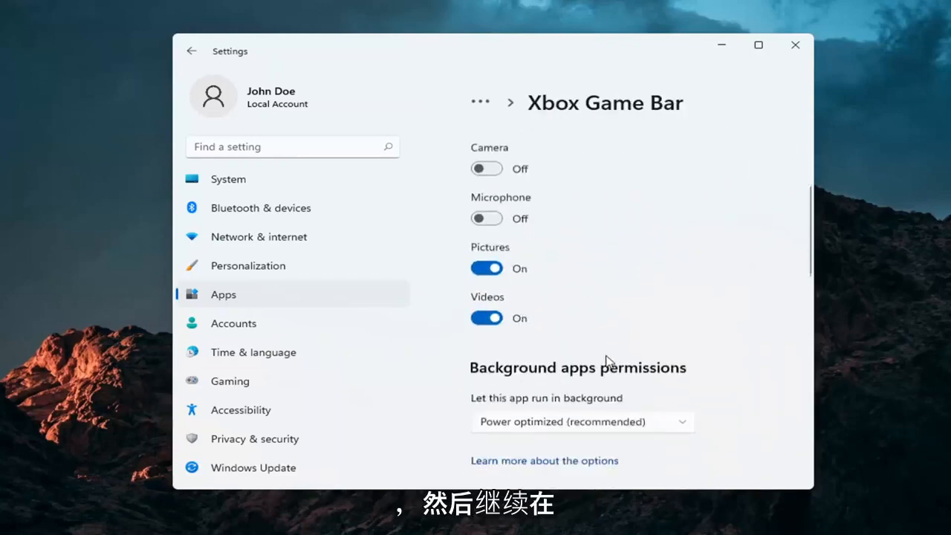
pyautogui.scroll(-3)
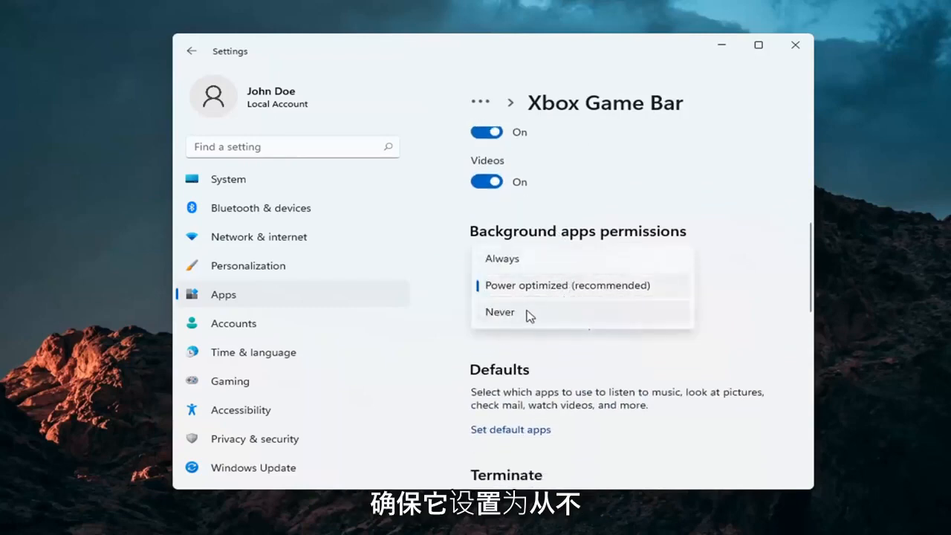
pyautogui.click(499, 312)
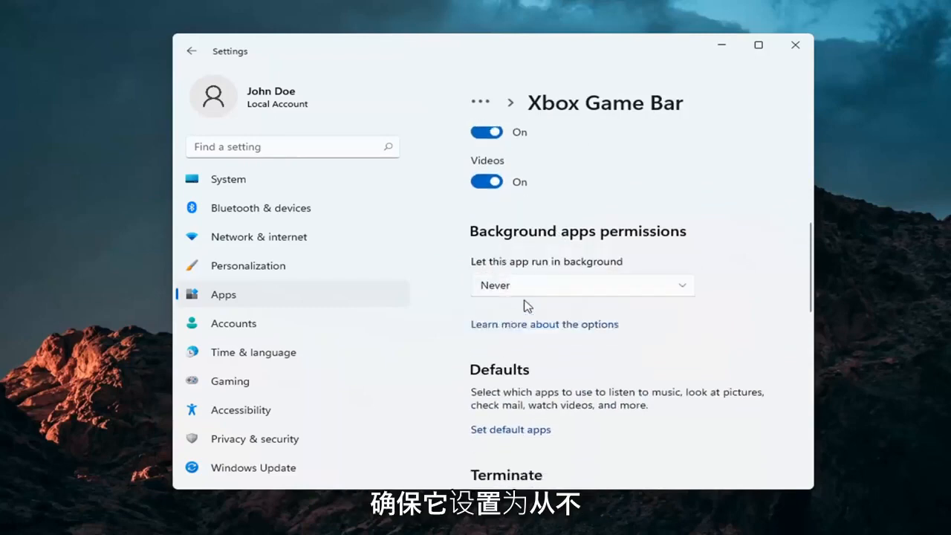
pyautogui.scroll(-3)
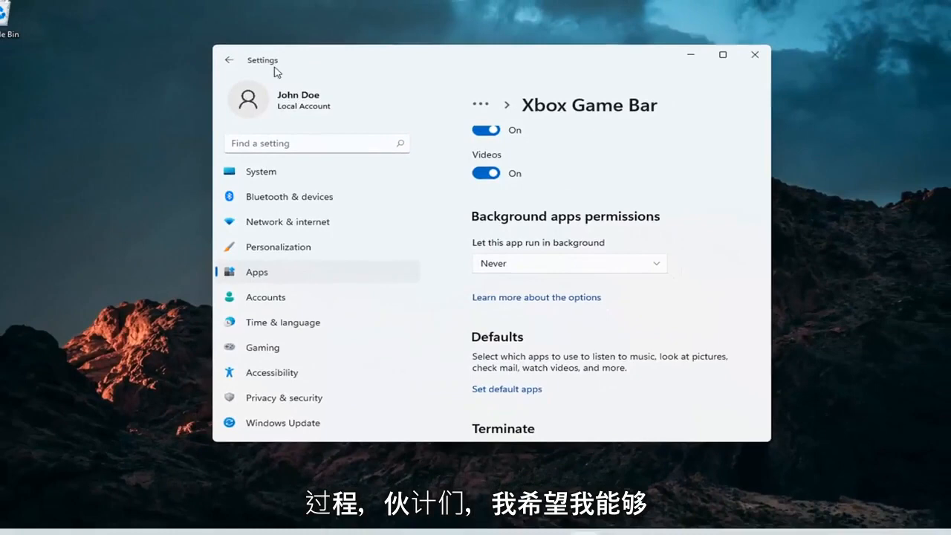
pyautogui.click(753, 55)
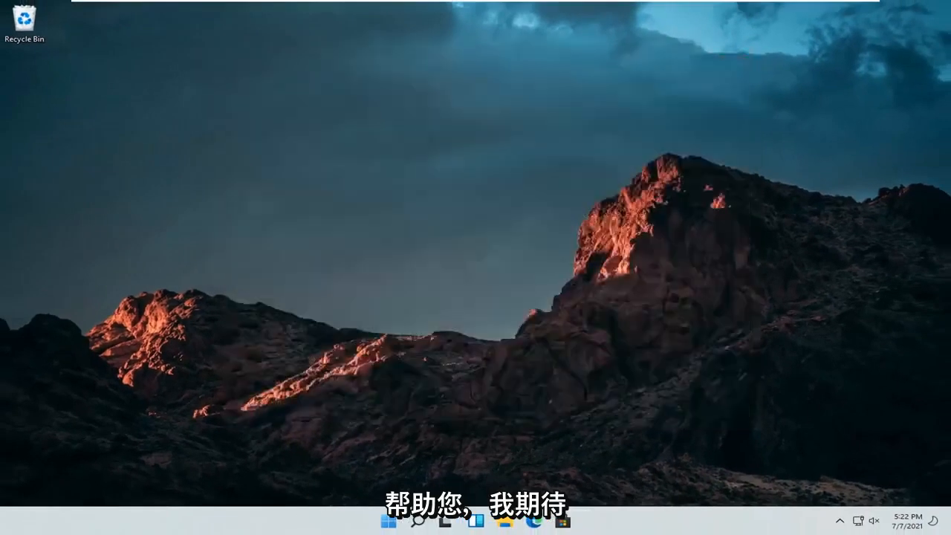